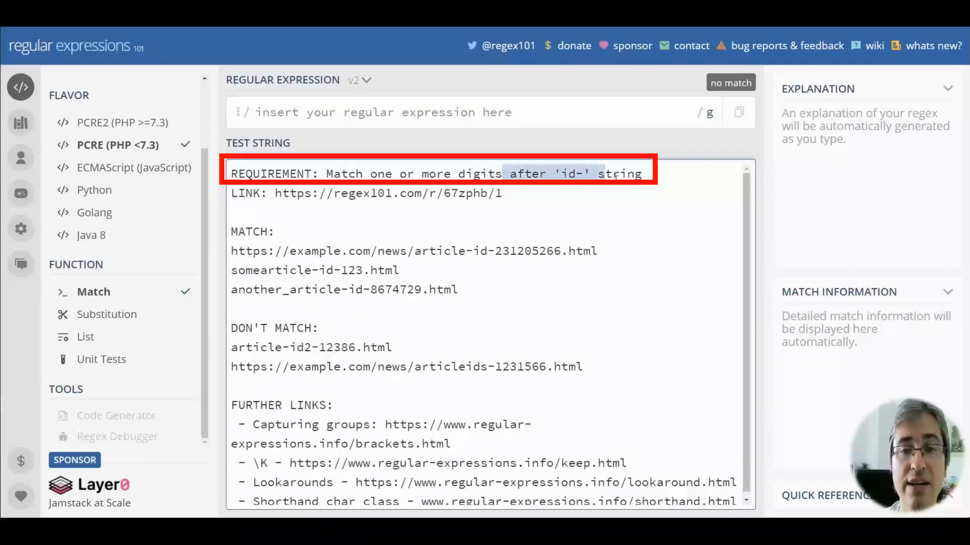
Enter the literal prefix id- as the regular expression, matching four times in the test text.
left_click(371, 112)
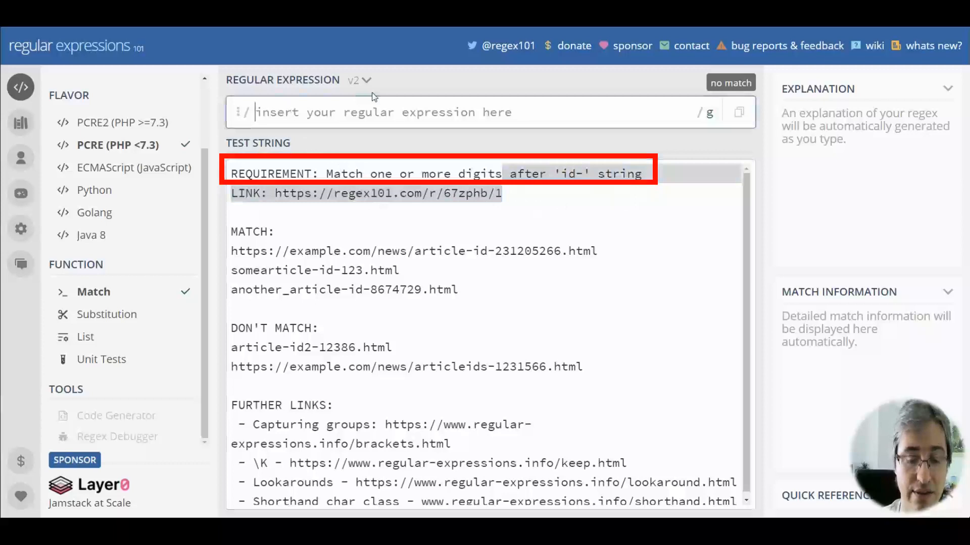
type("id-")
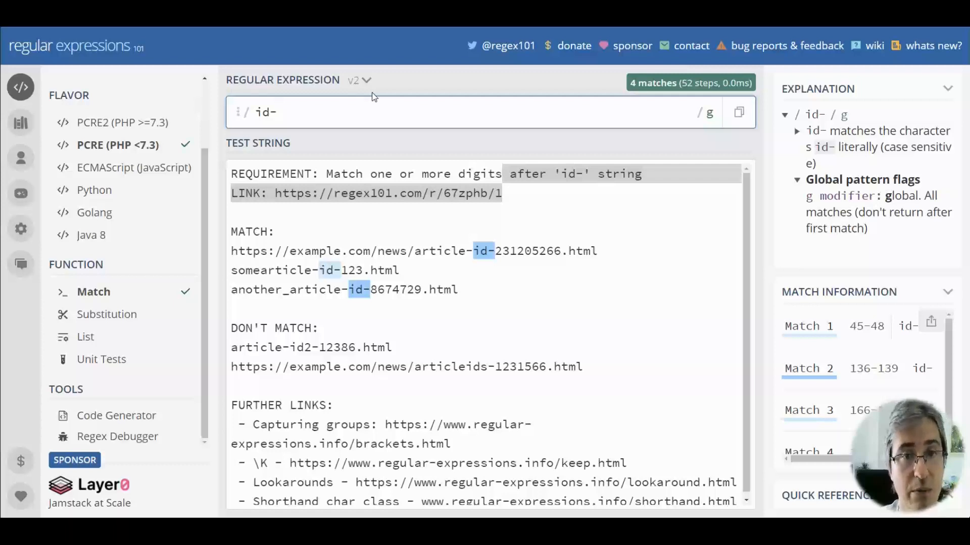
Extend the pattern to id-\K\d+ so only the digit runs after id- match.
type("\\d+")
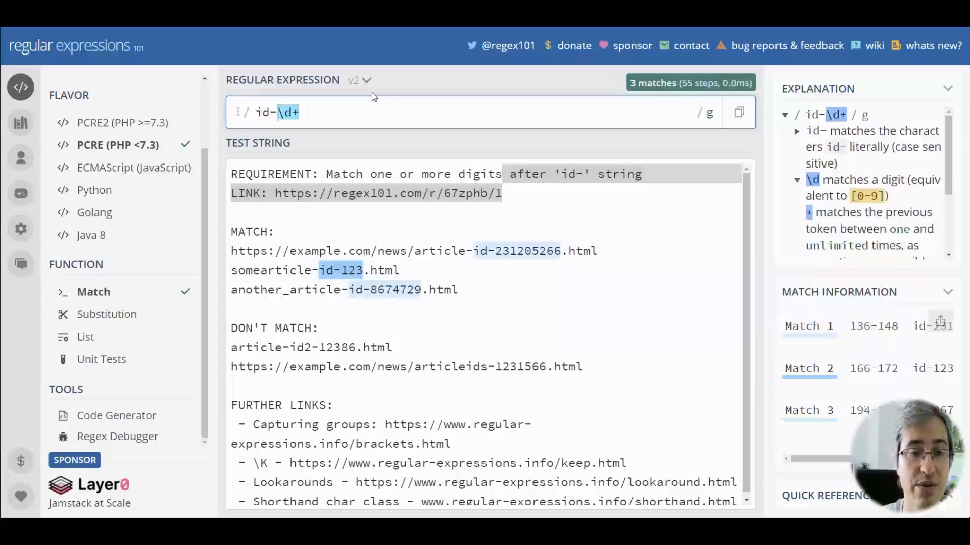
type("\\K\\")
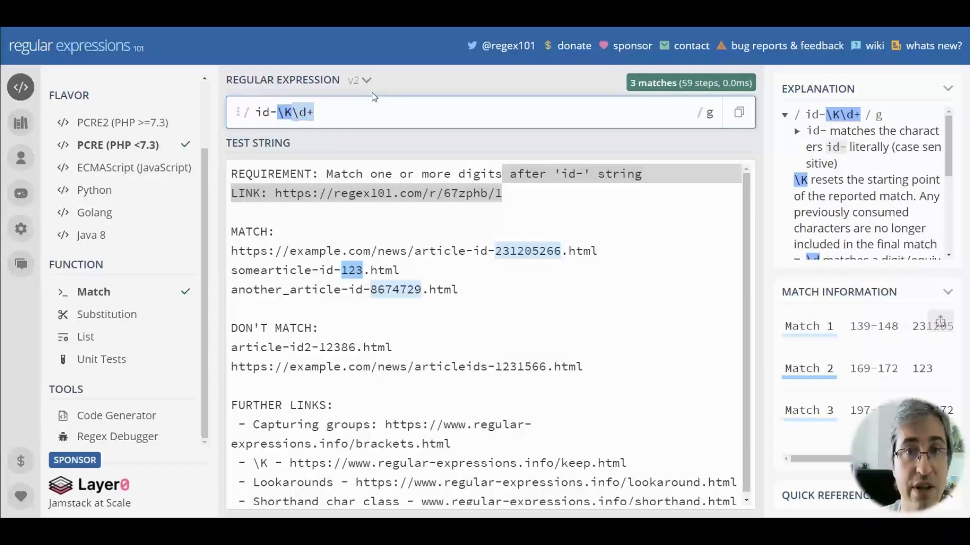
Wrap the digits in a capturing group, making the pattern id-(\d+).
type("(")
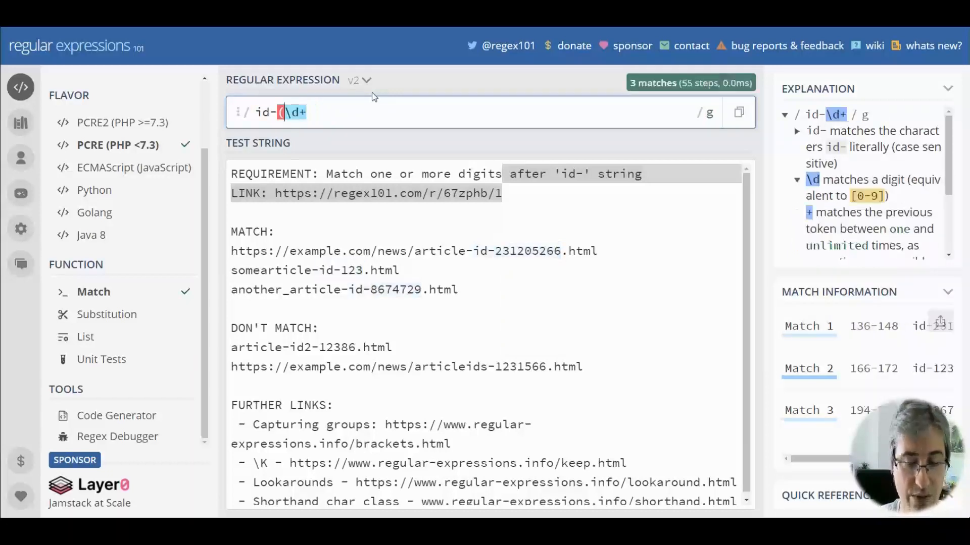
type(")")
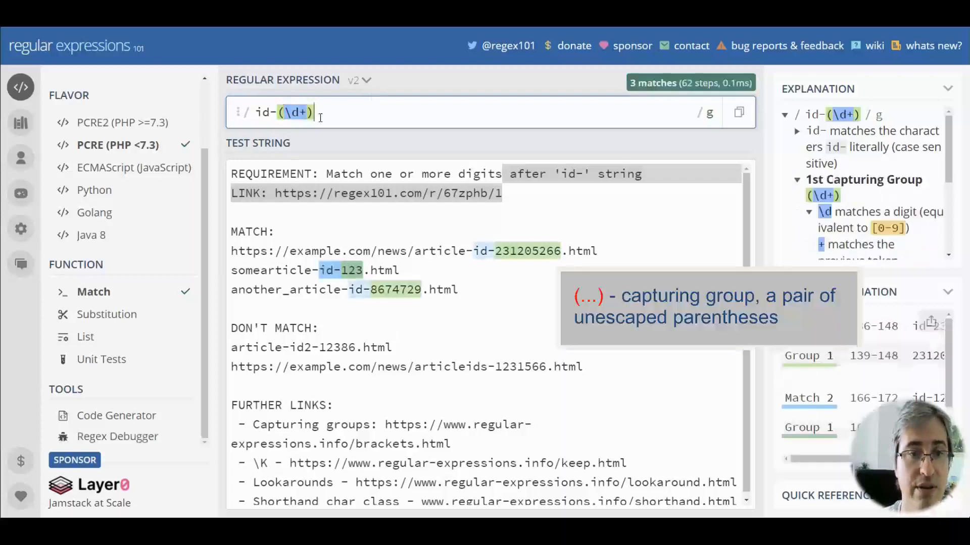
mouse_move(293, 112)
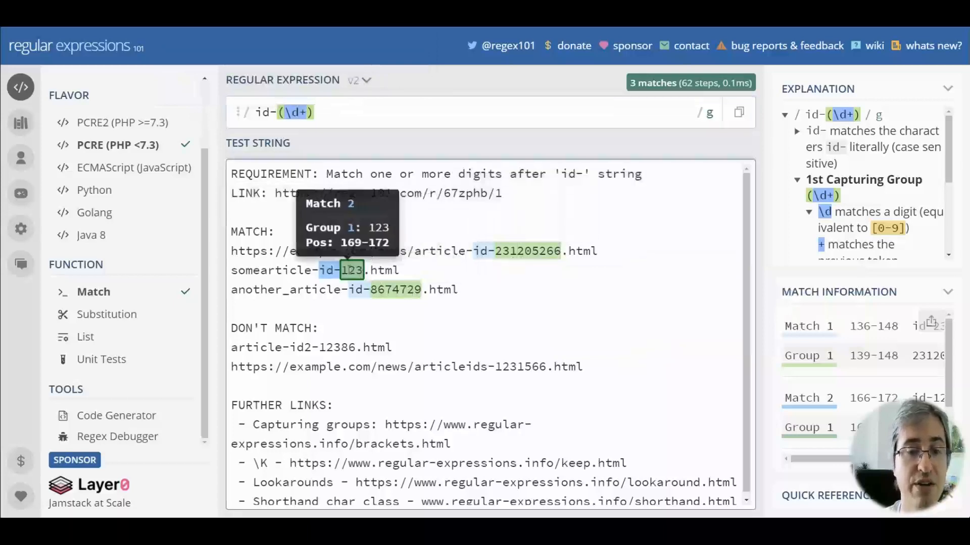
mouse_move(395, 290)
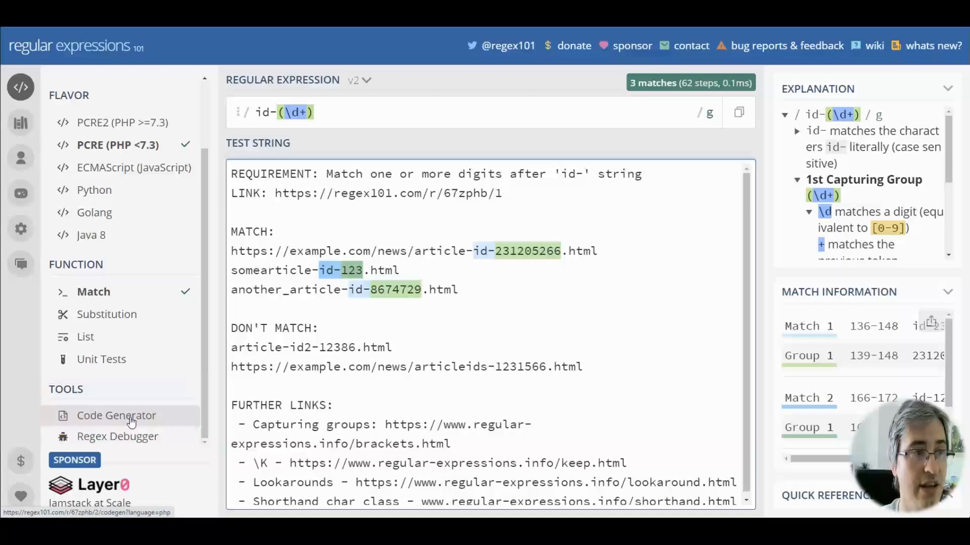
View the generated code for id-(\d+) in JavaScript, PHP and Python via the Code Generator.
left_click(116, 415)
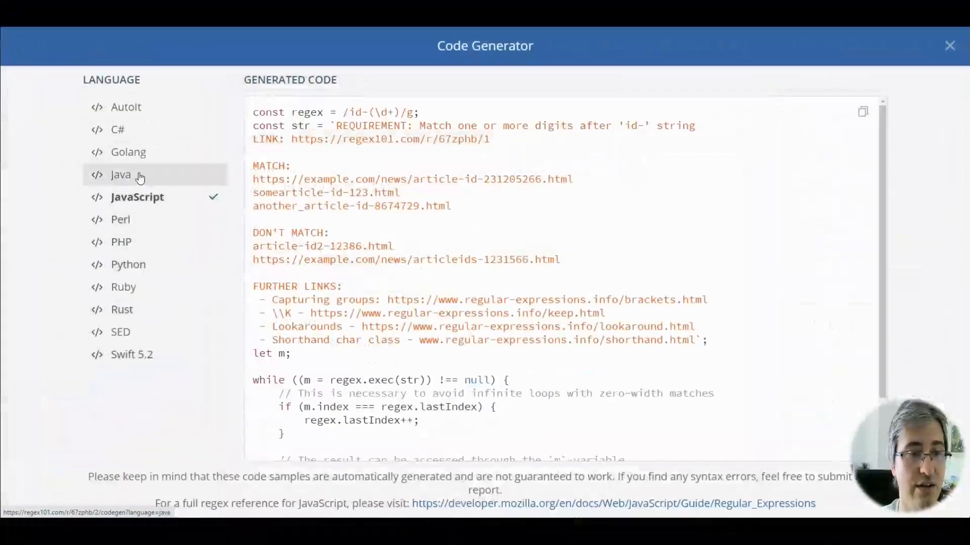
left_click(120, 242)
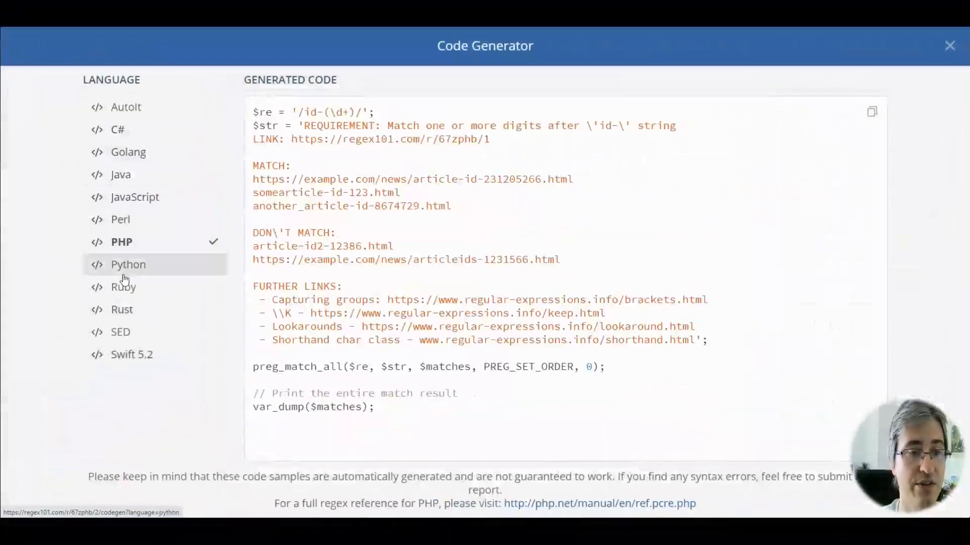
left_click(950, 45)
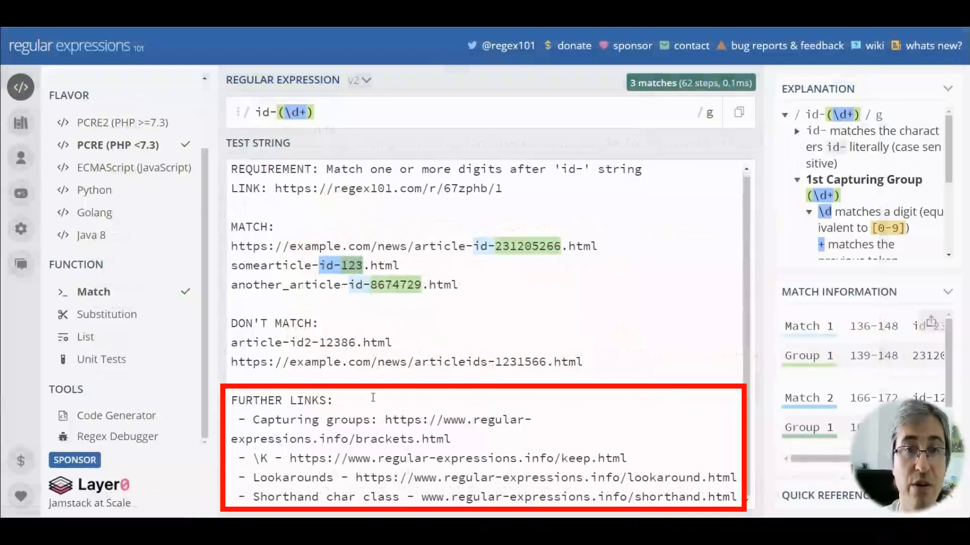
mouse_move(428, 403)
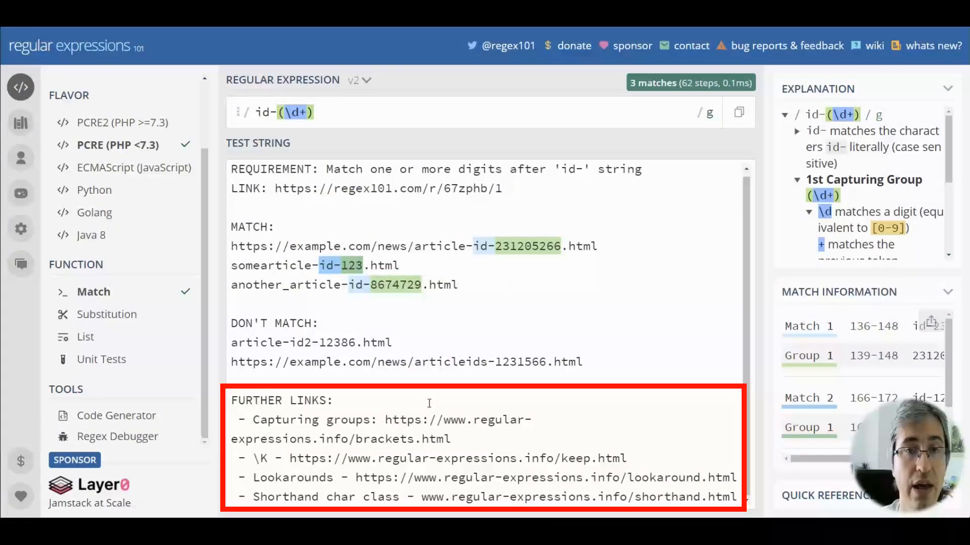